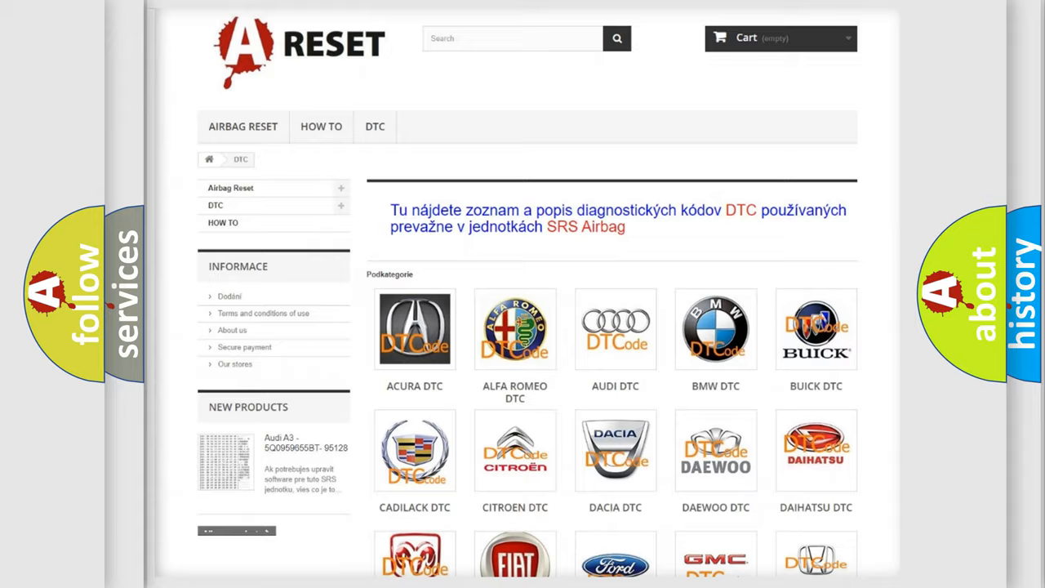
# Step: Choose DODGE DTC from the brand grid and look through the Dodge code list
pyautogui.scroll(-3)
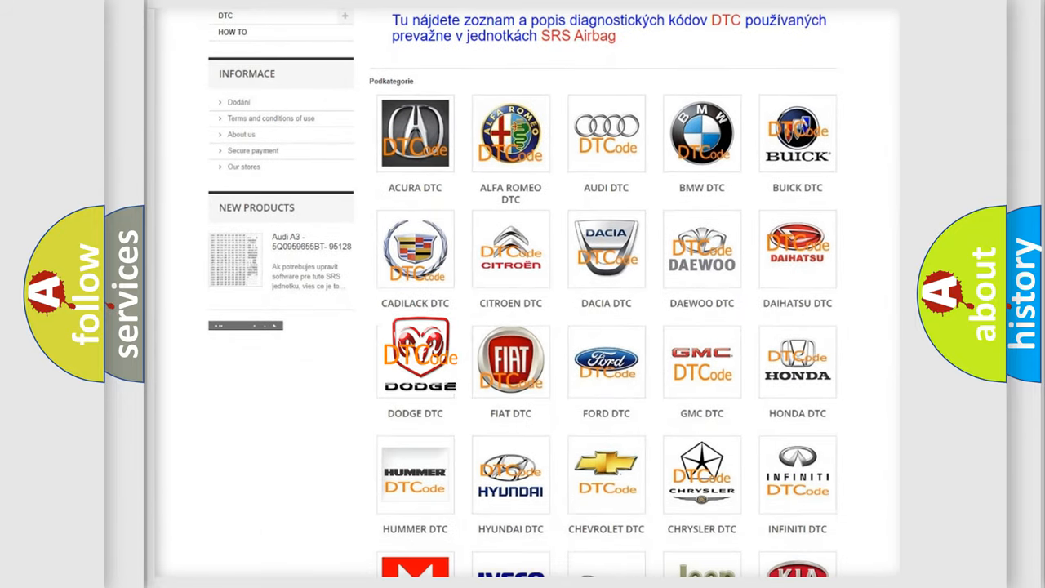
pyautogui.click(415, 359)
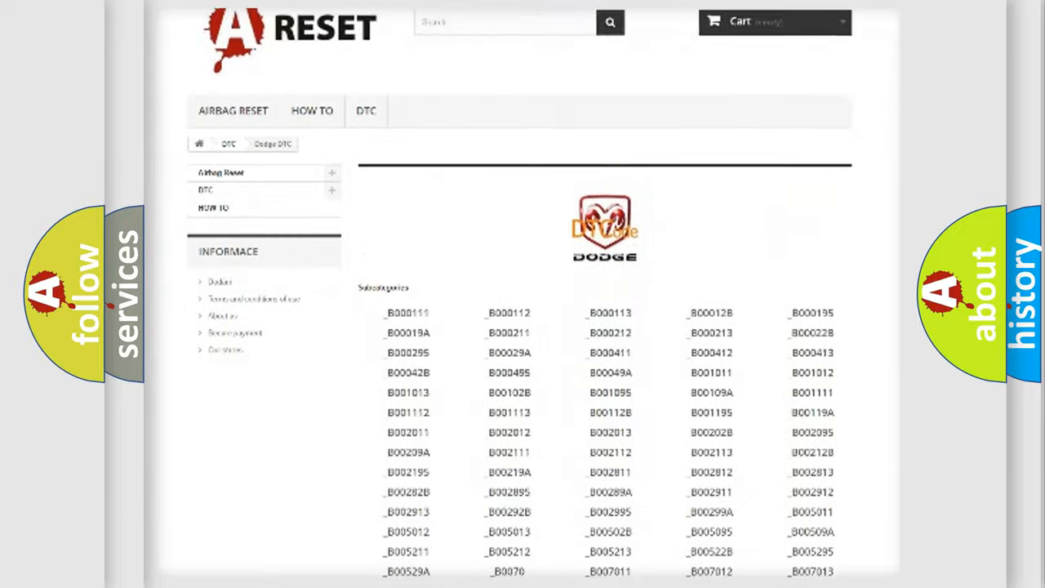
pyautogui.scroll(-3)
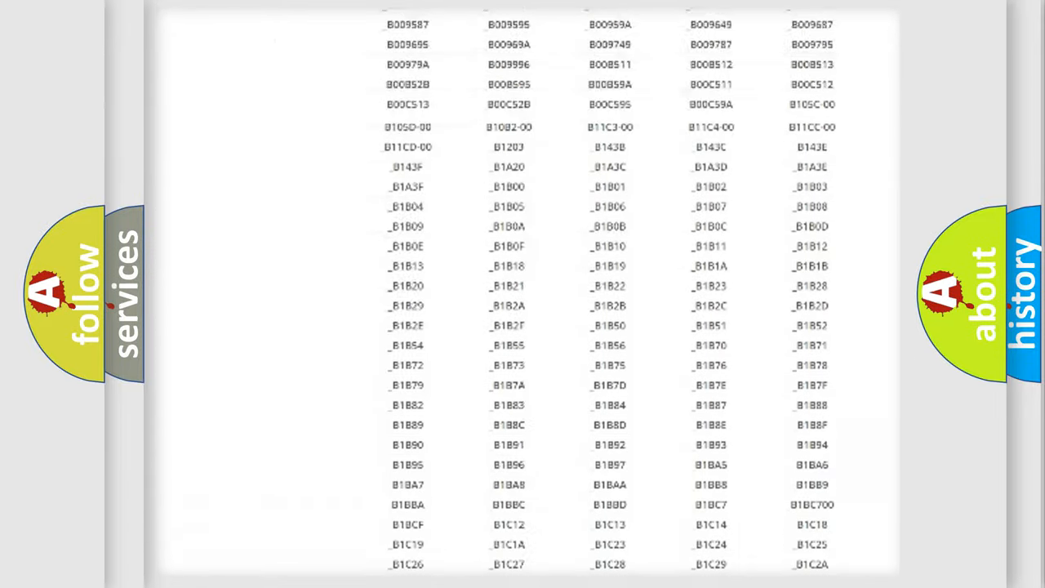
pyautogui.scroll(3)
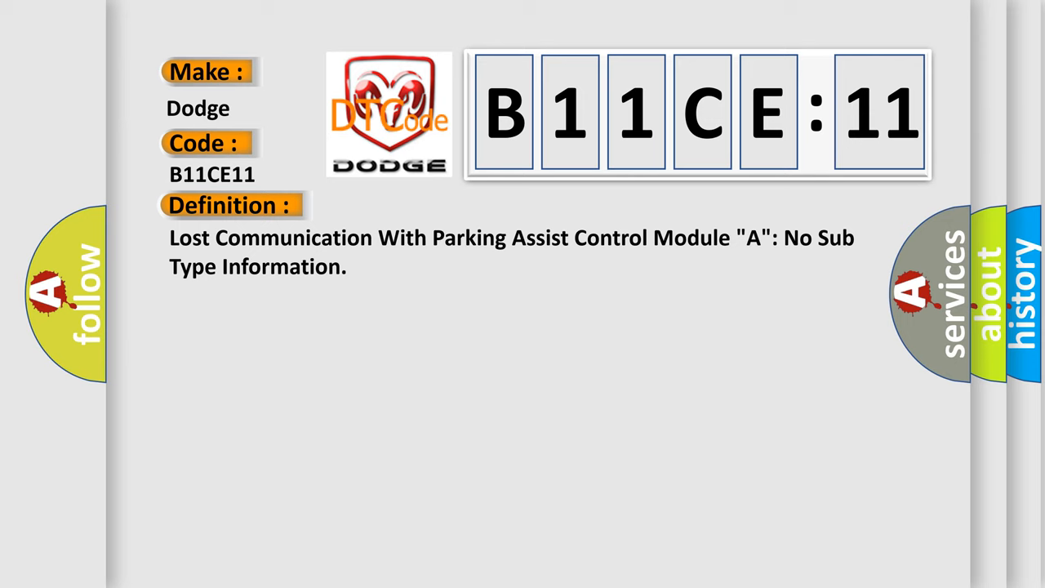
# Step: Advance the B11CE11 slide to show its description about missing PAM network messages
pyautogui.click(424, 205)
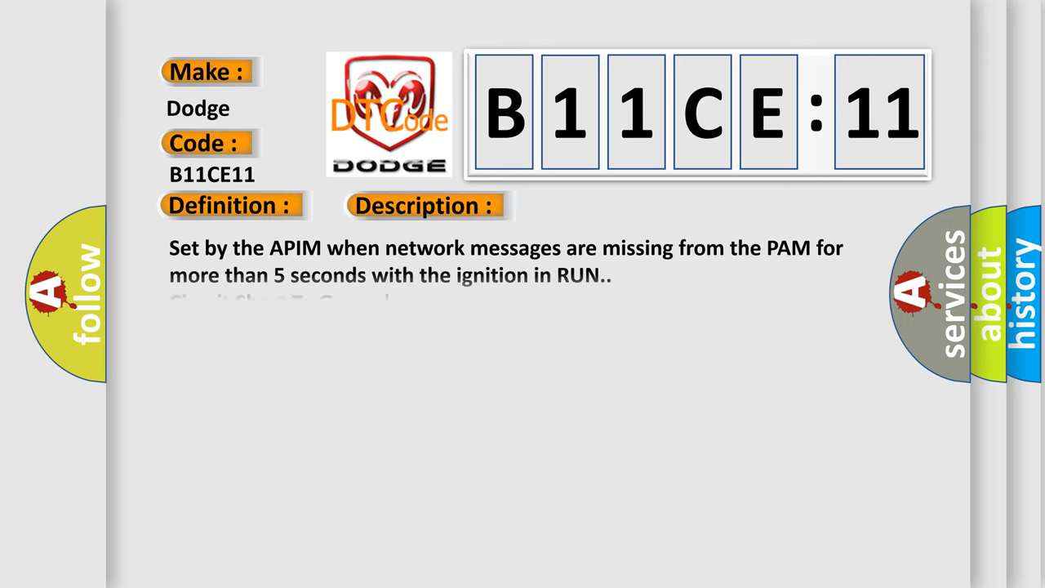